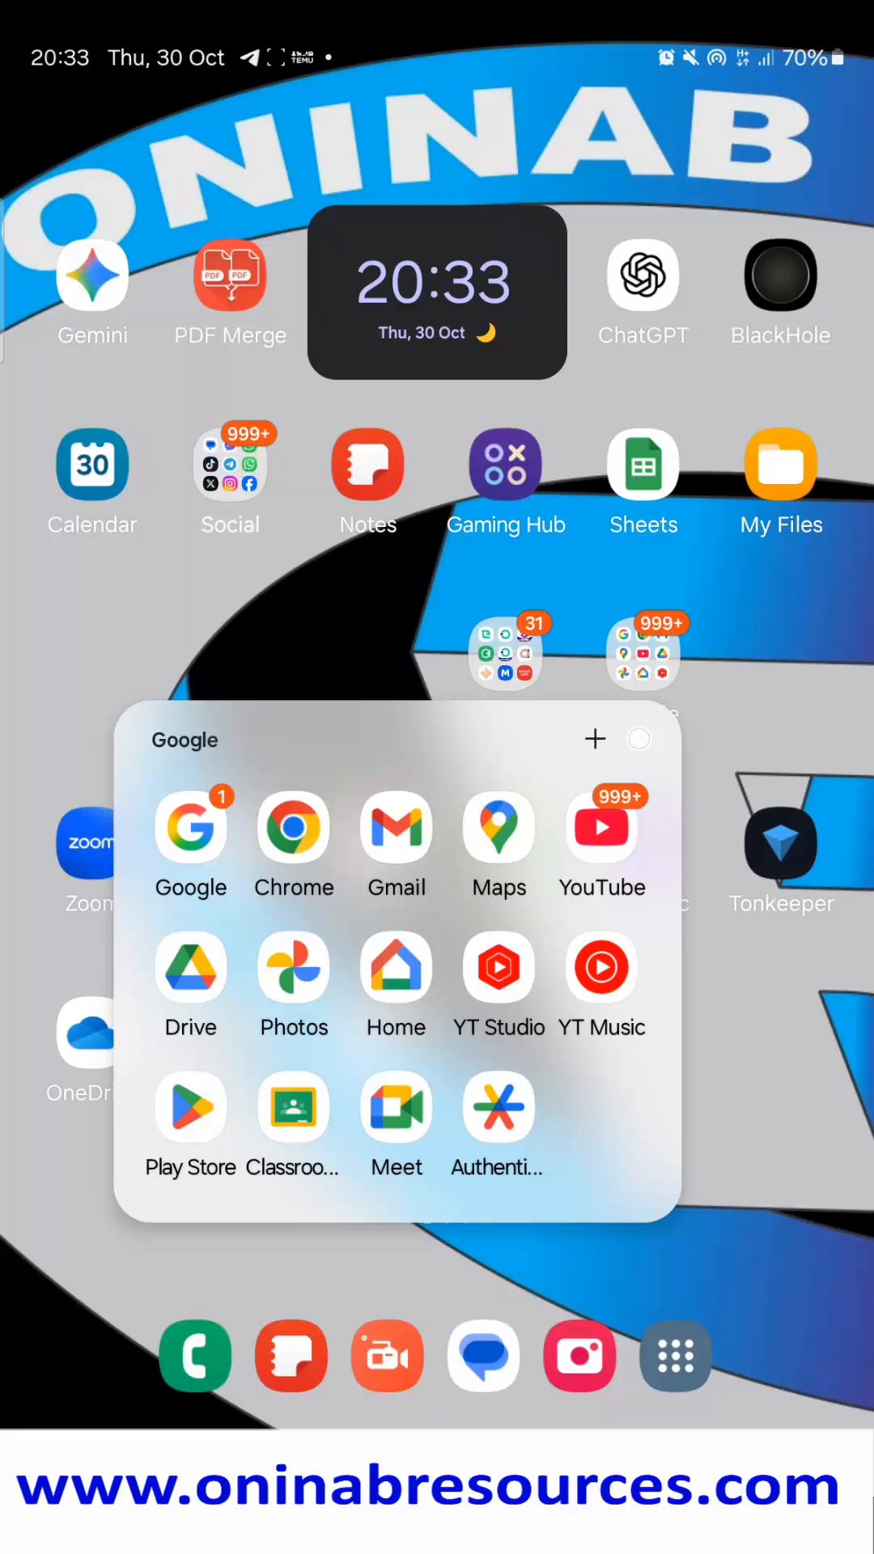
# Open the Google apps folder on the home screen and launch Google Meet
pyautogui.click(396, 1107)
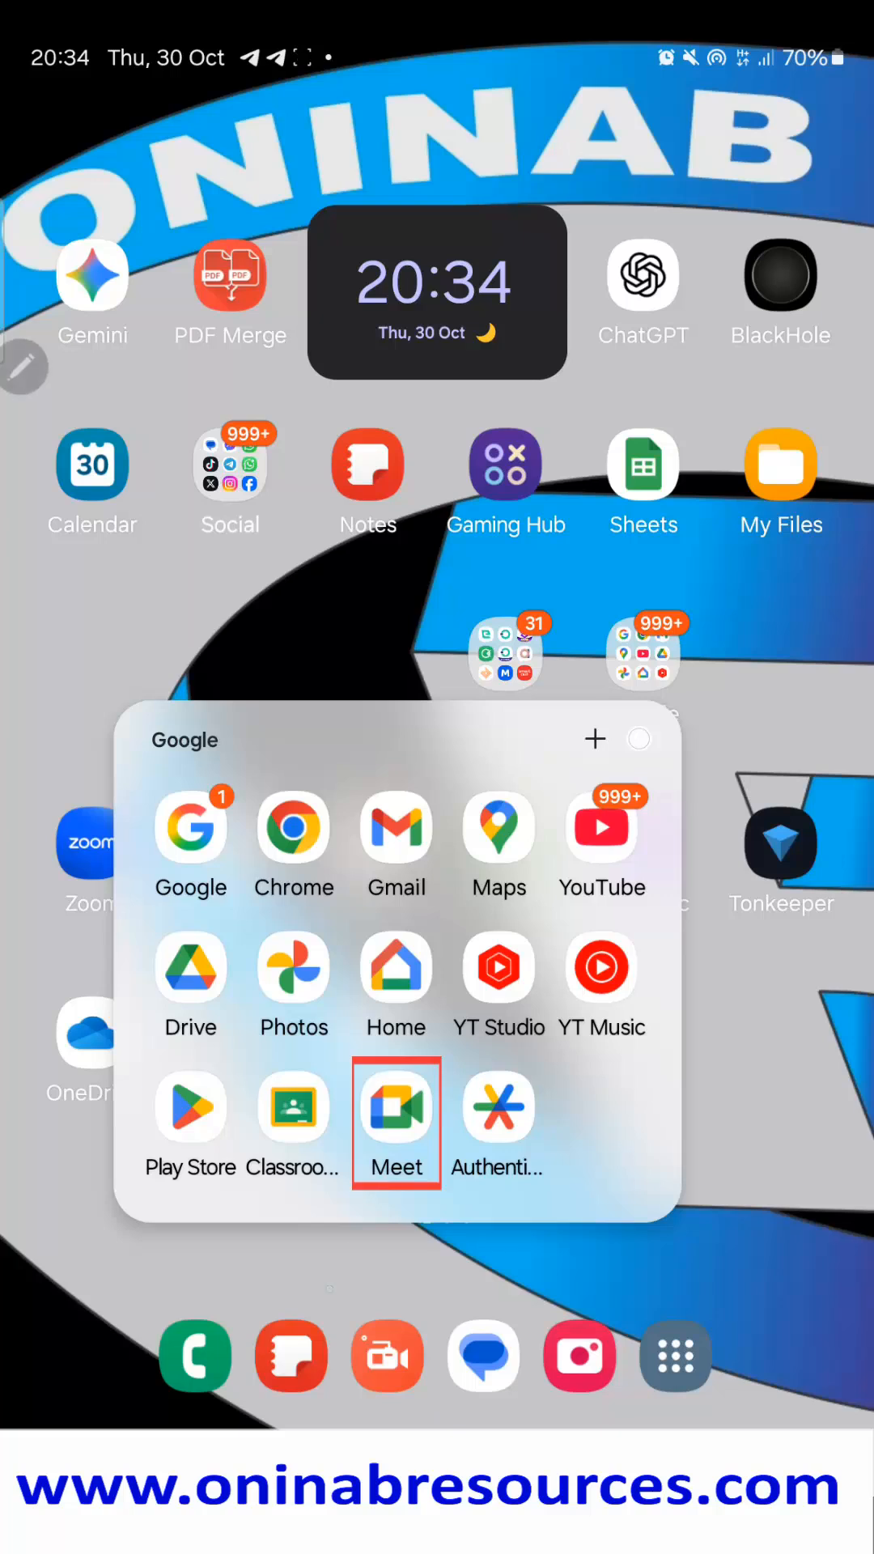
pyautogui.click(395, 1104)
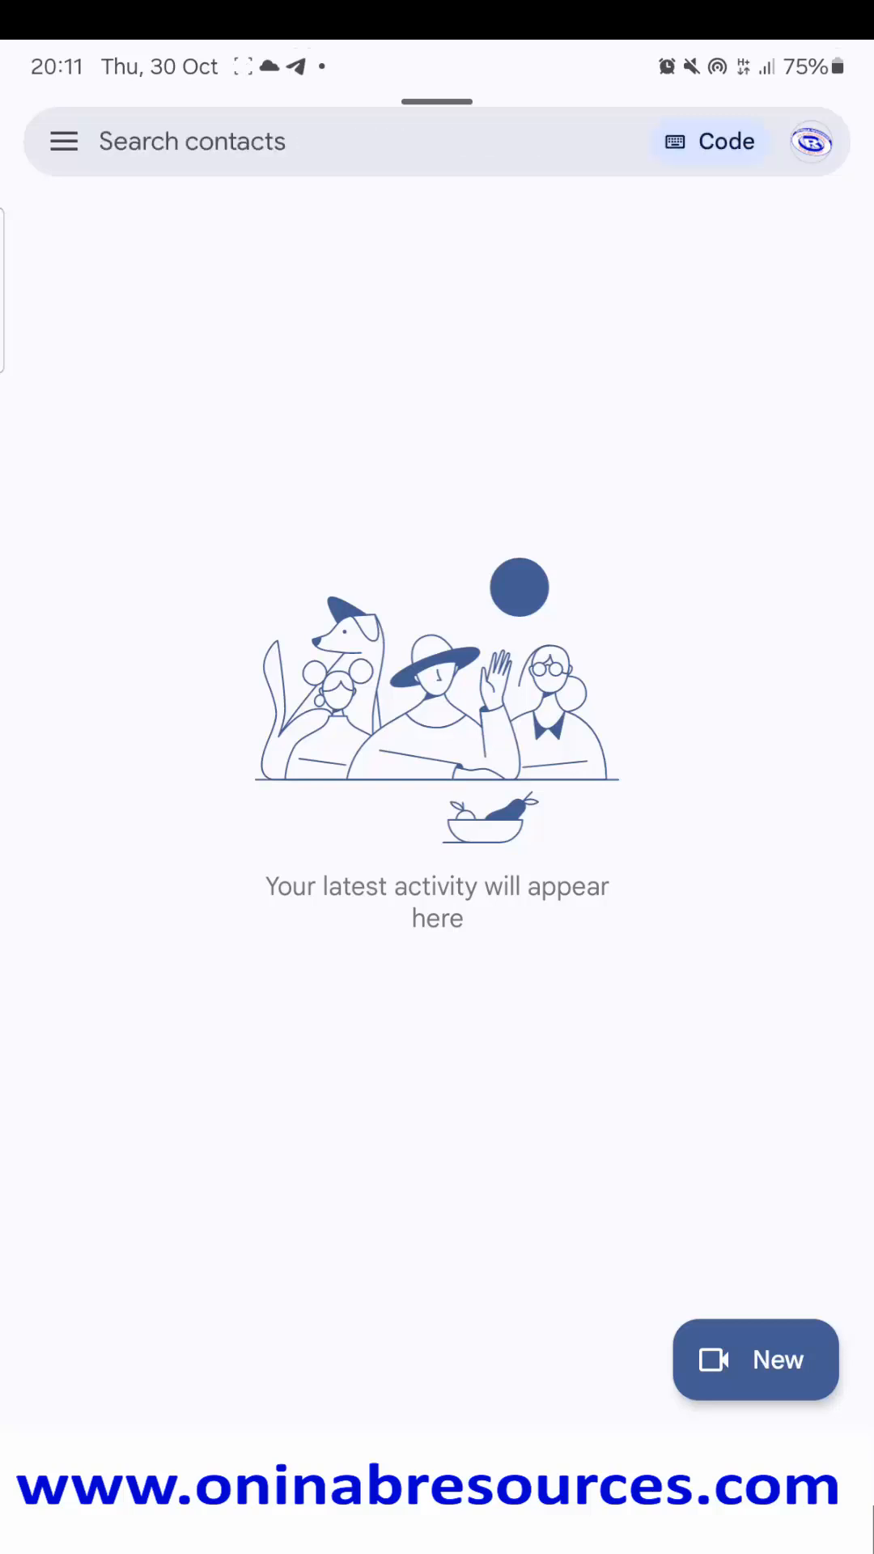
# Open the New call options from the Meet home screen
pyautogui.click(755, 1360)
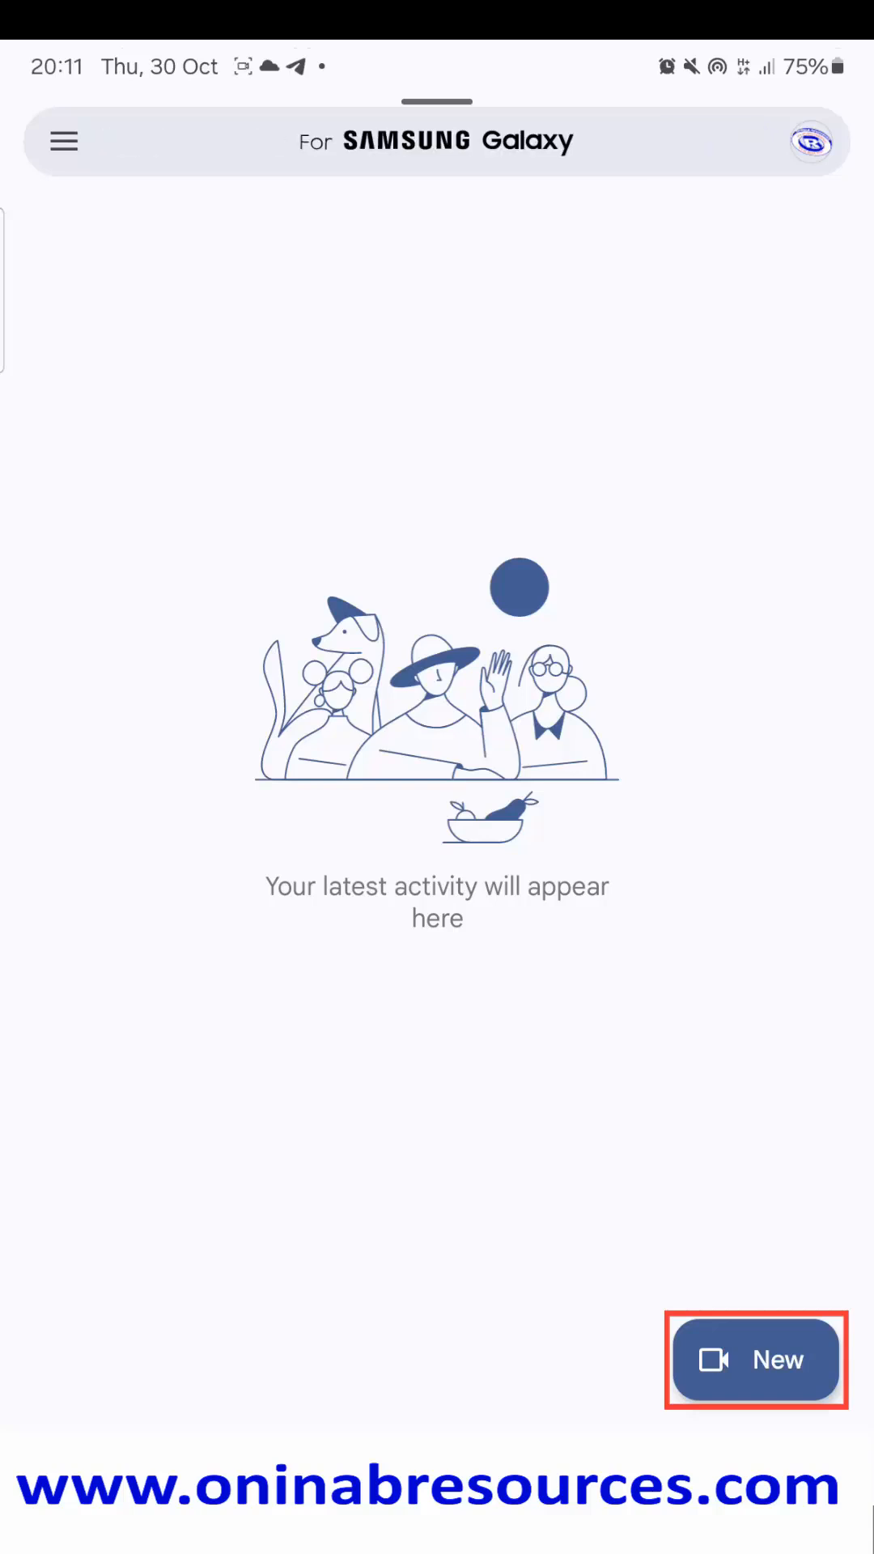
pyautogui.click(755, 1360)
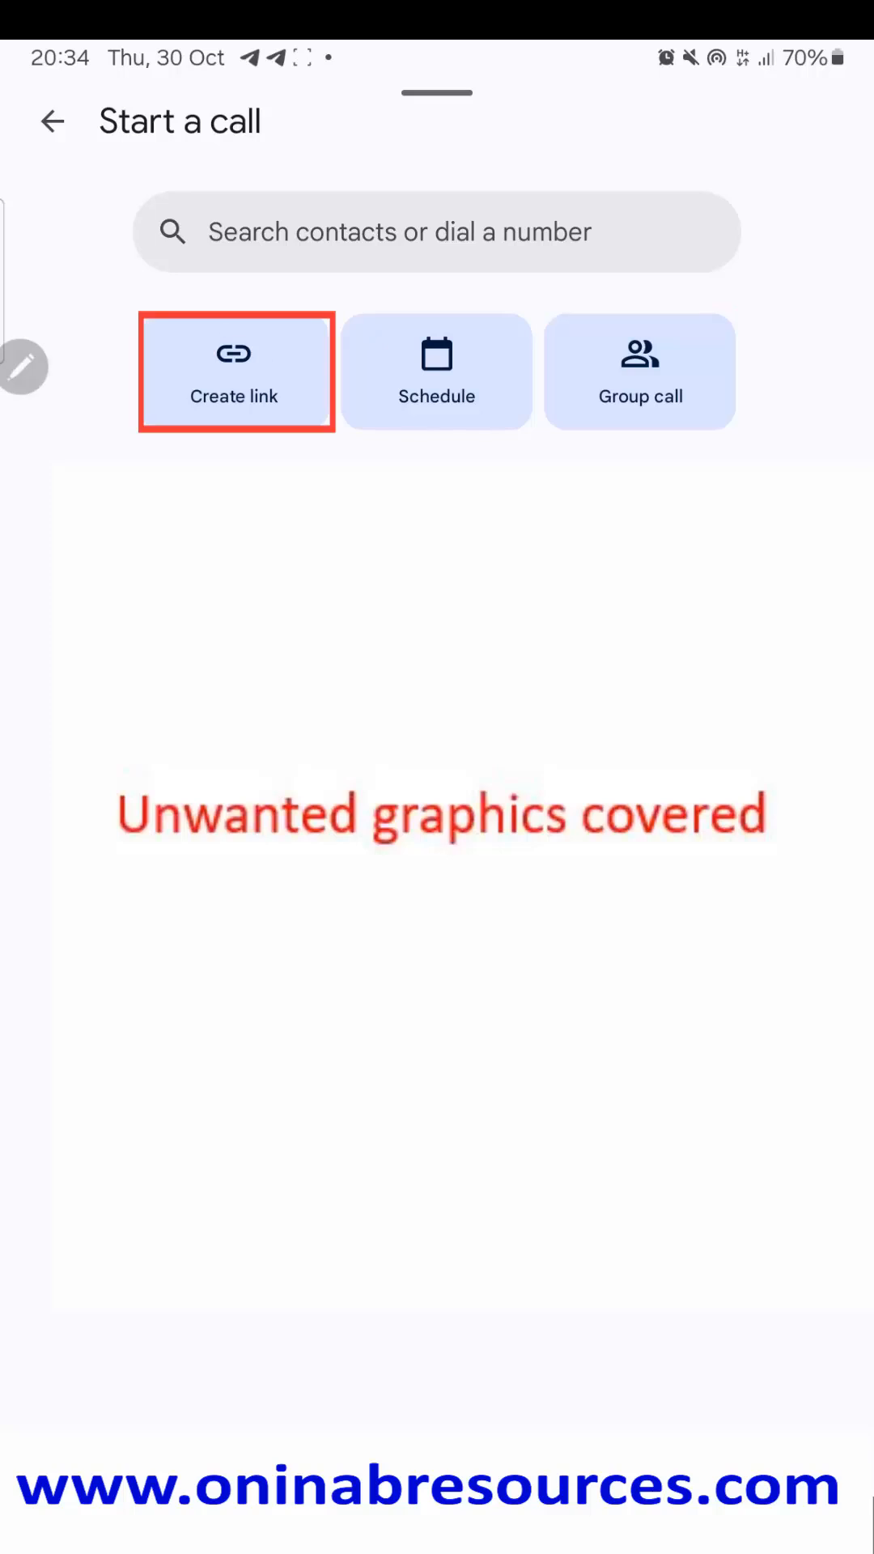
# Choose Create link to generate the meeting link meet.google.com/cwy-xgxt-oso
pyautogui.click(235, 396)
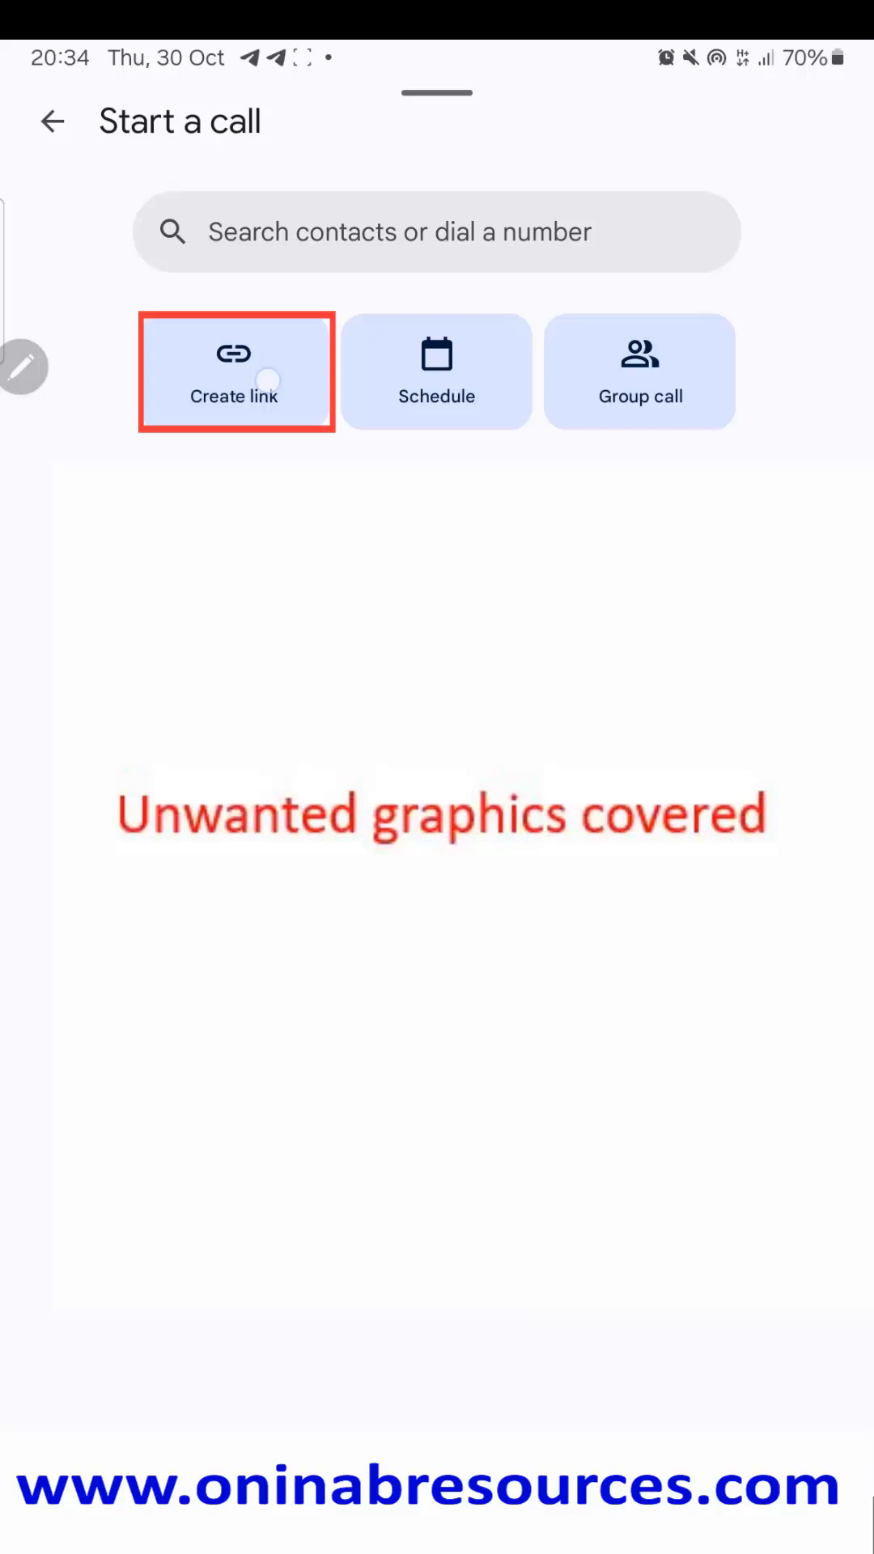
pyautogui.click(235, 372)
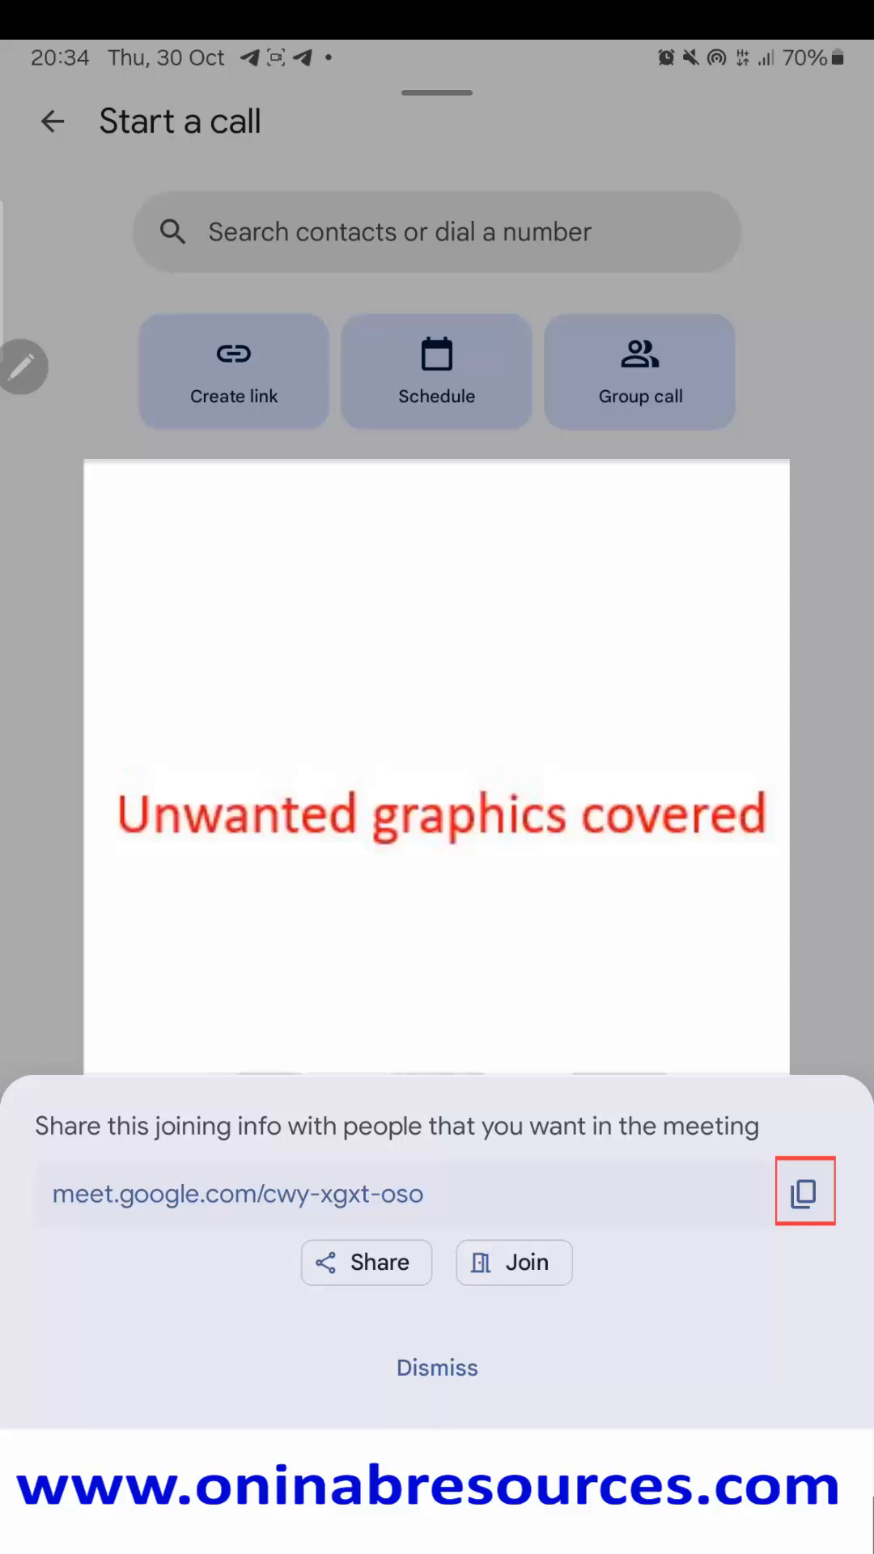
# Copy the meeting link and open its Share options
pyautogui.click(804, 1192)
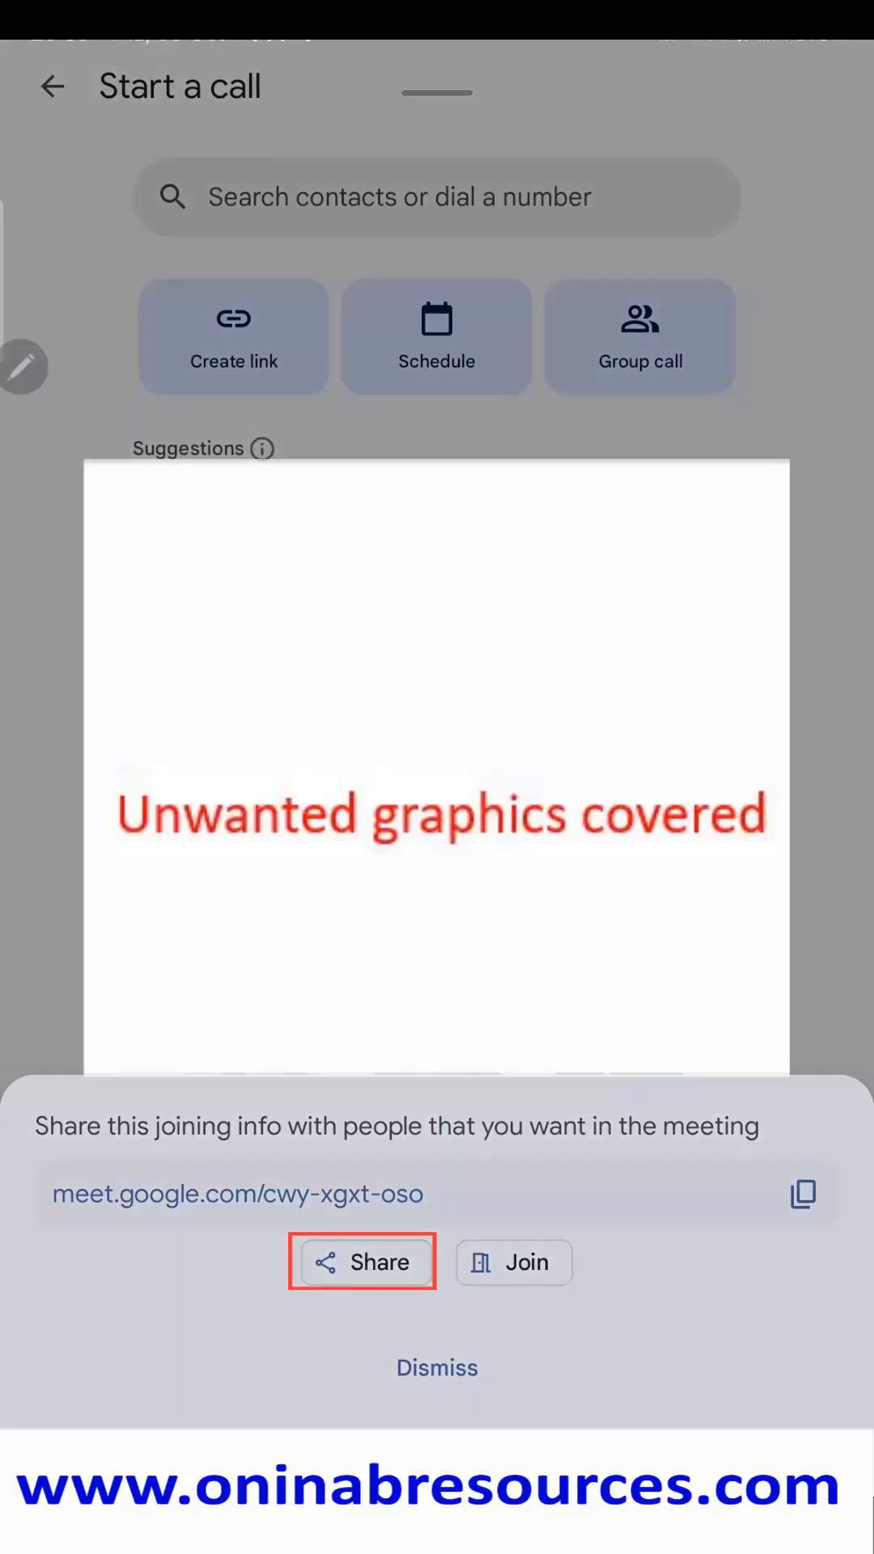
pyautogui.click(363, 1262)
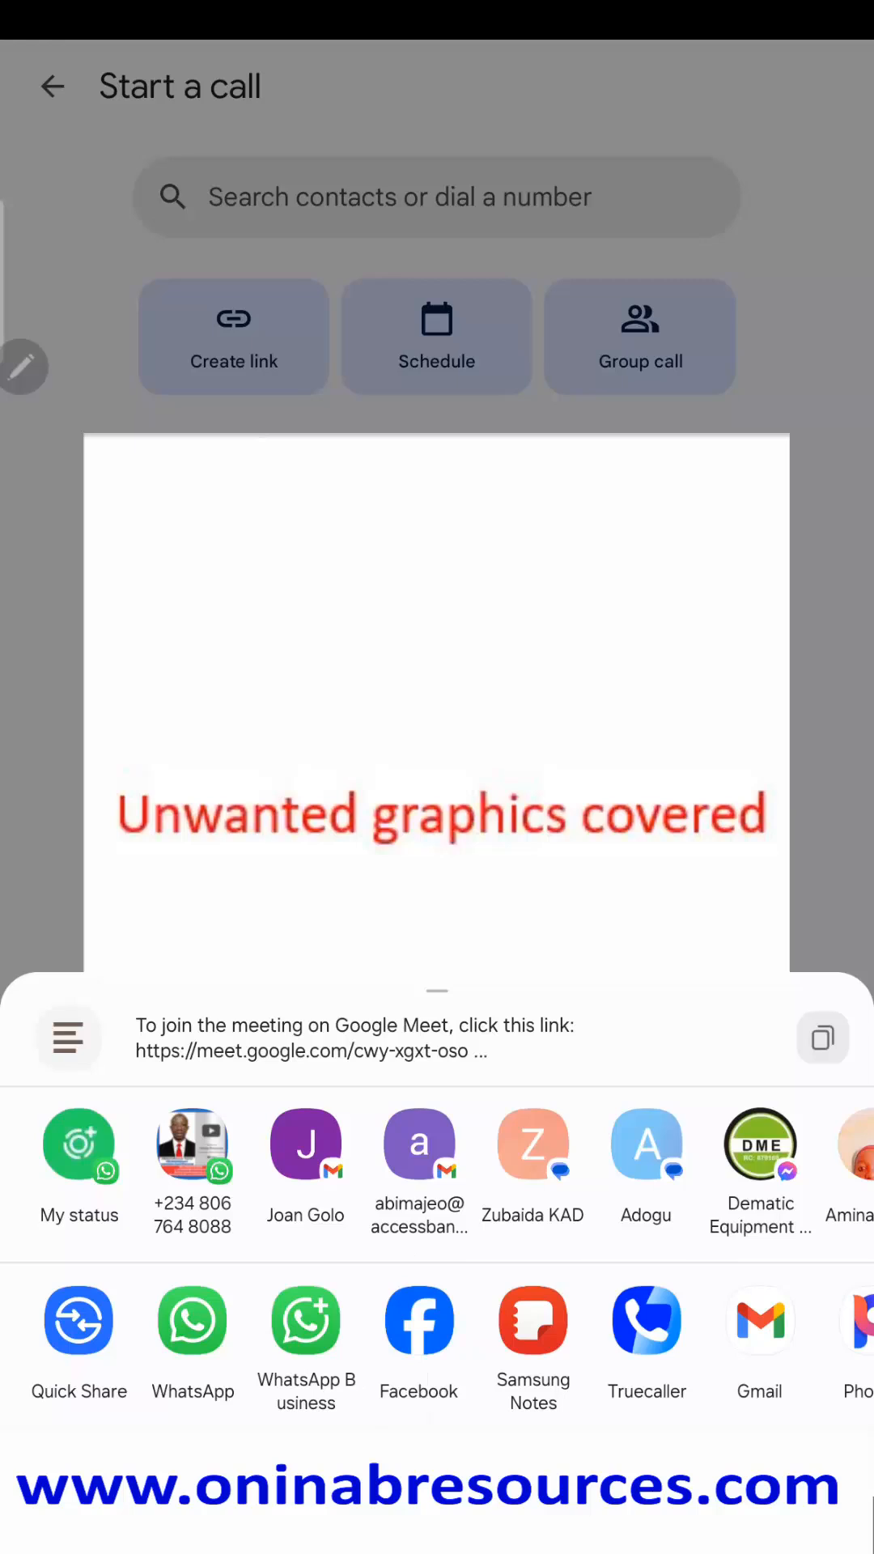
# Scroll the share sheet's app row and expand More to list all apps
pyautogui.hscroll(-3)
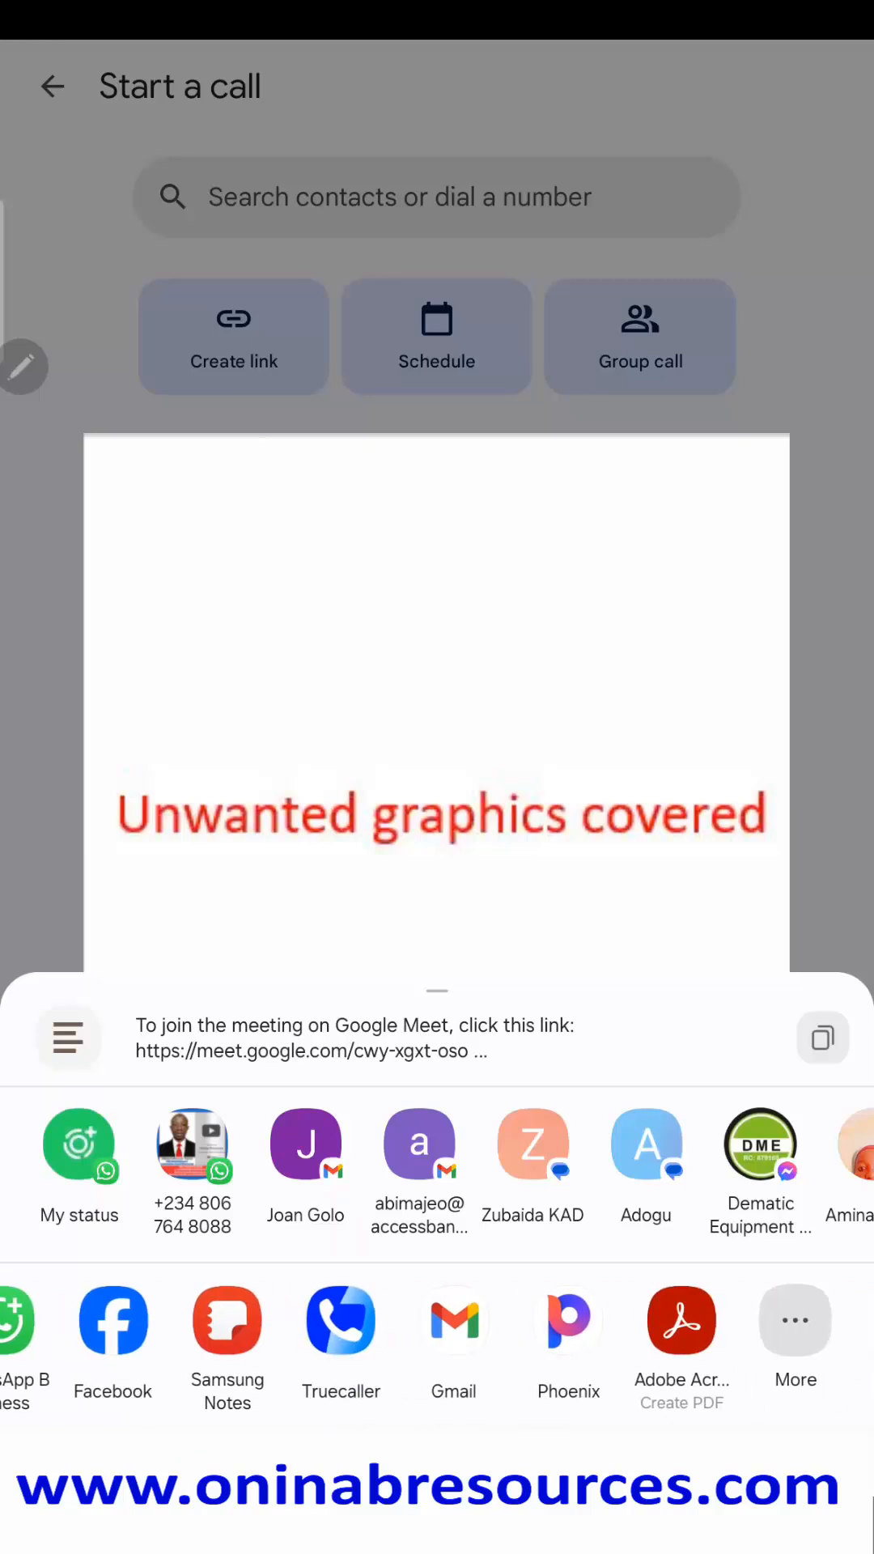
pyautogui.click(795, 1320)
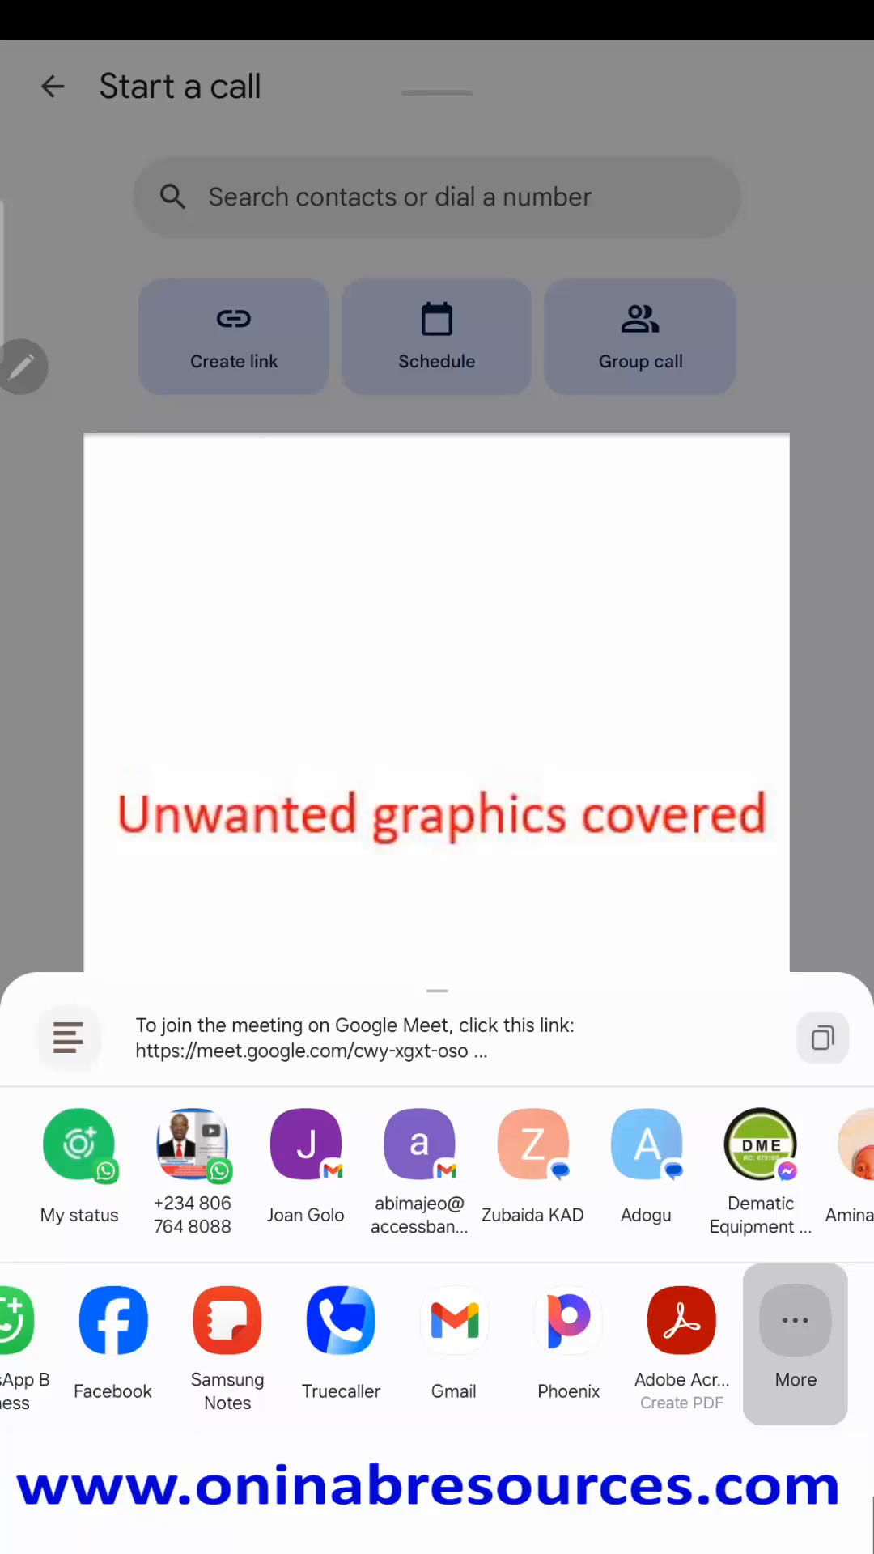
pyautogui.click(795, 1343)
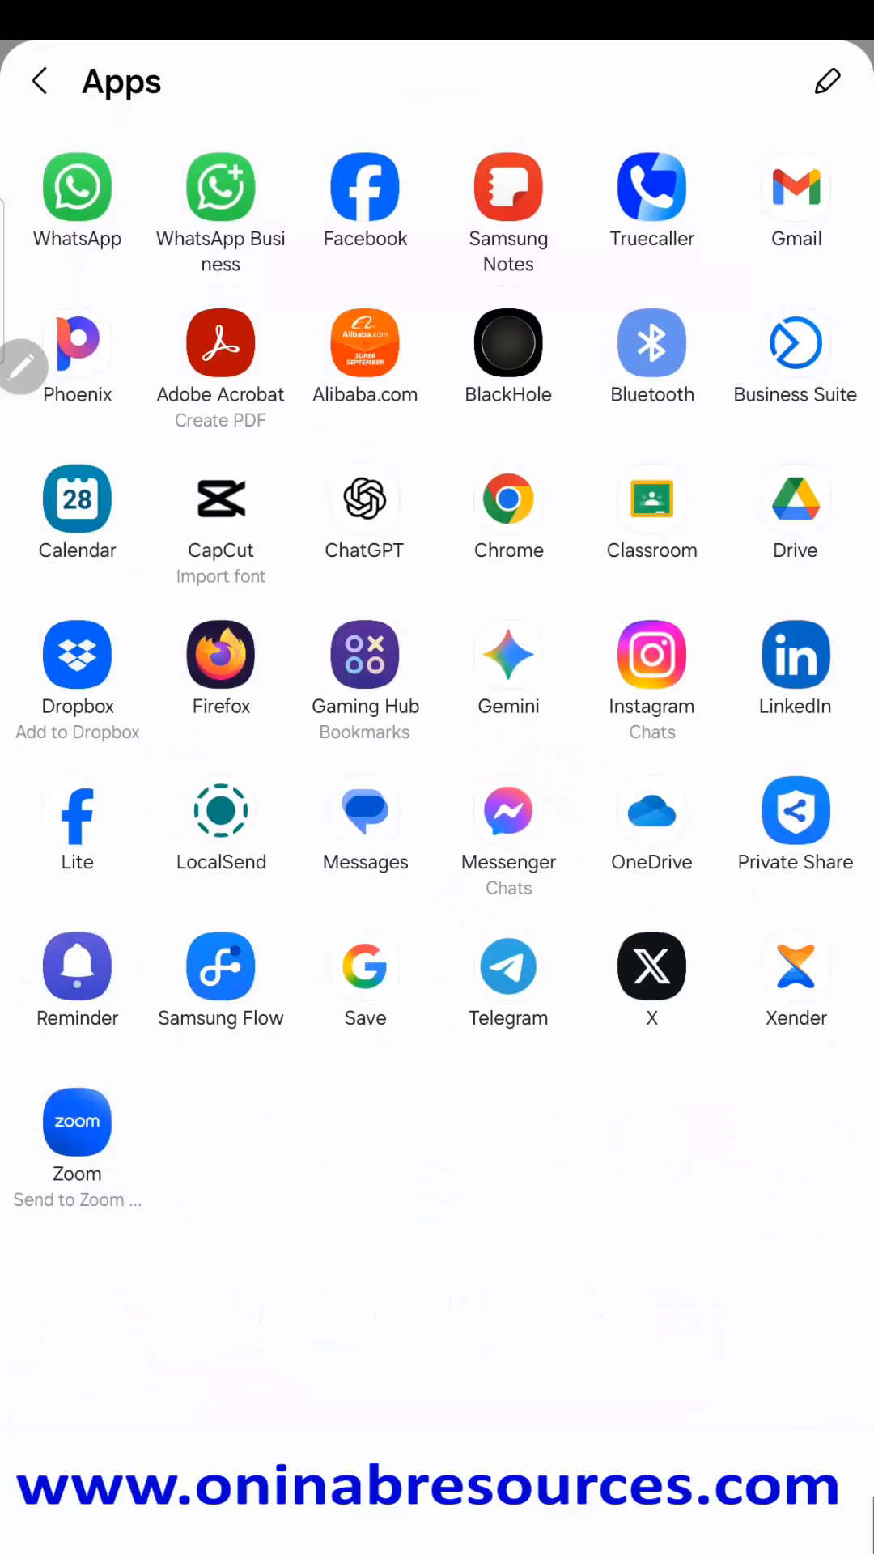
pyautogui.click(653, 499)
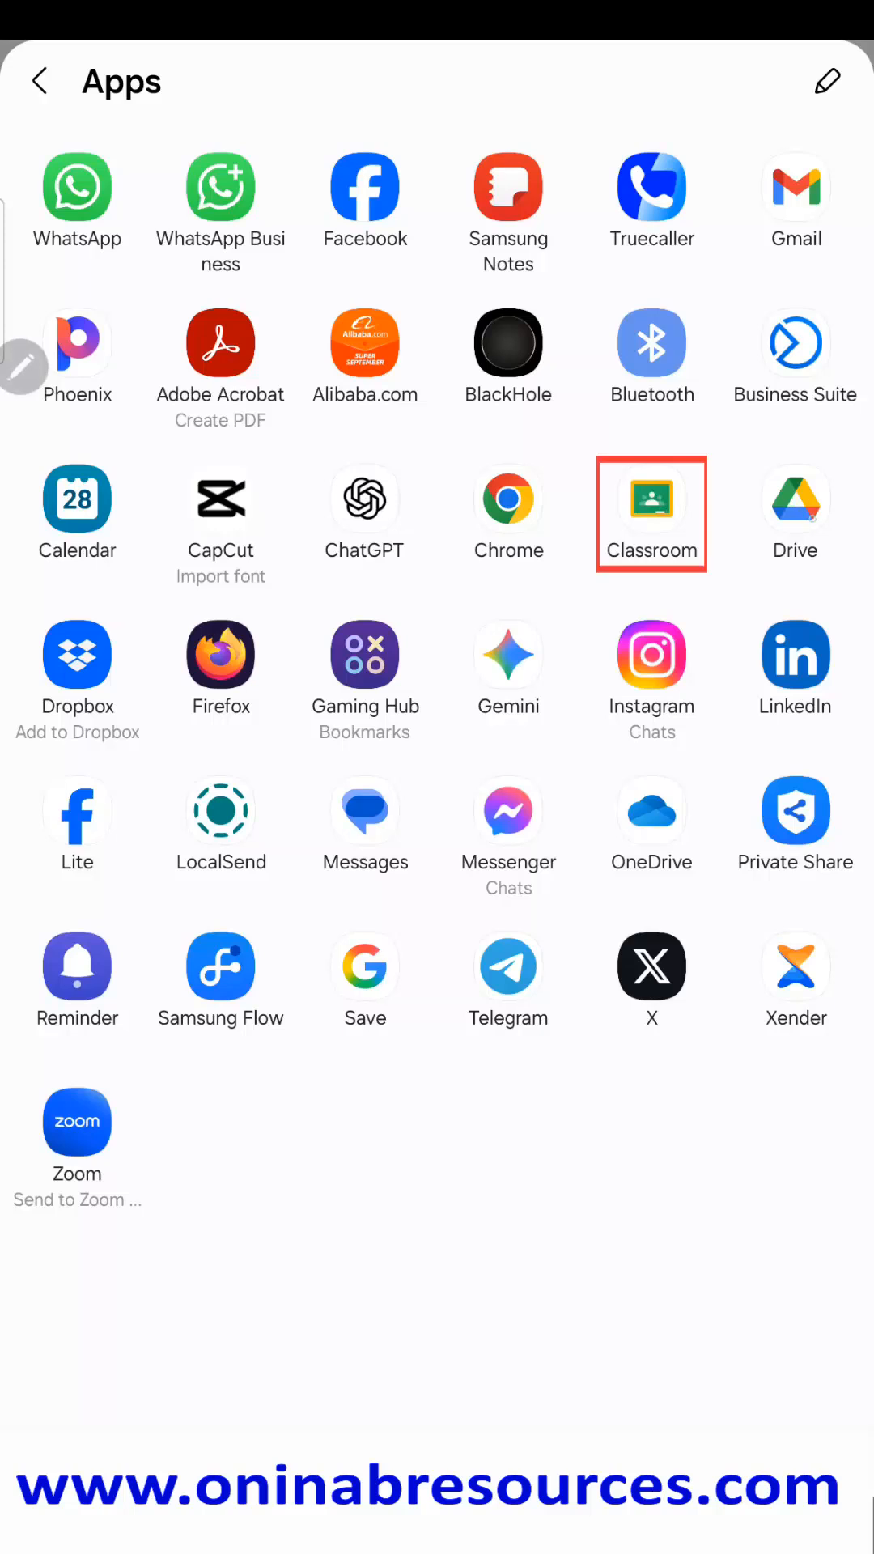
pyautogui.click(795, 496)
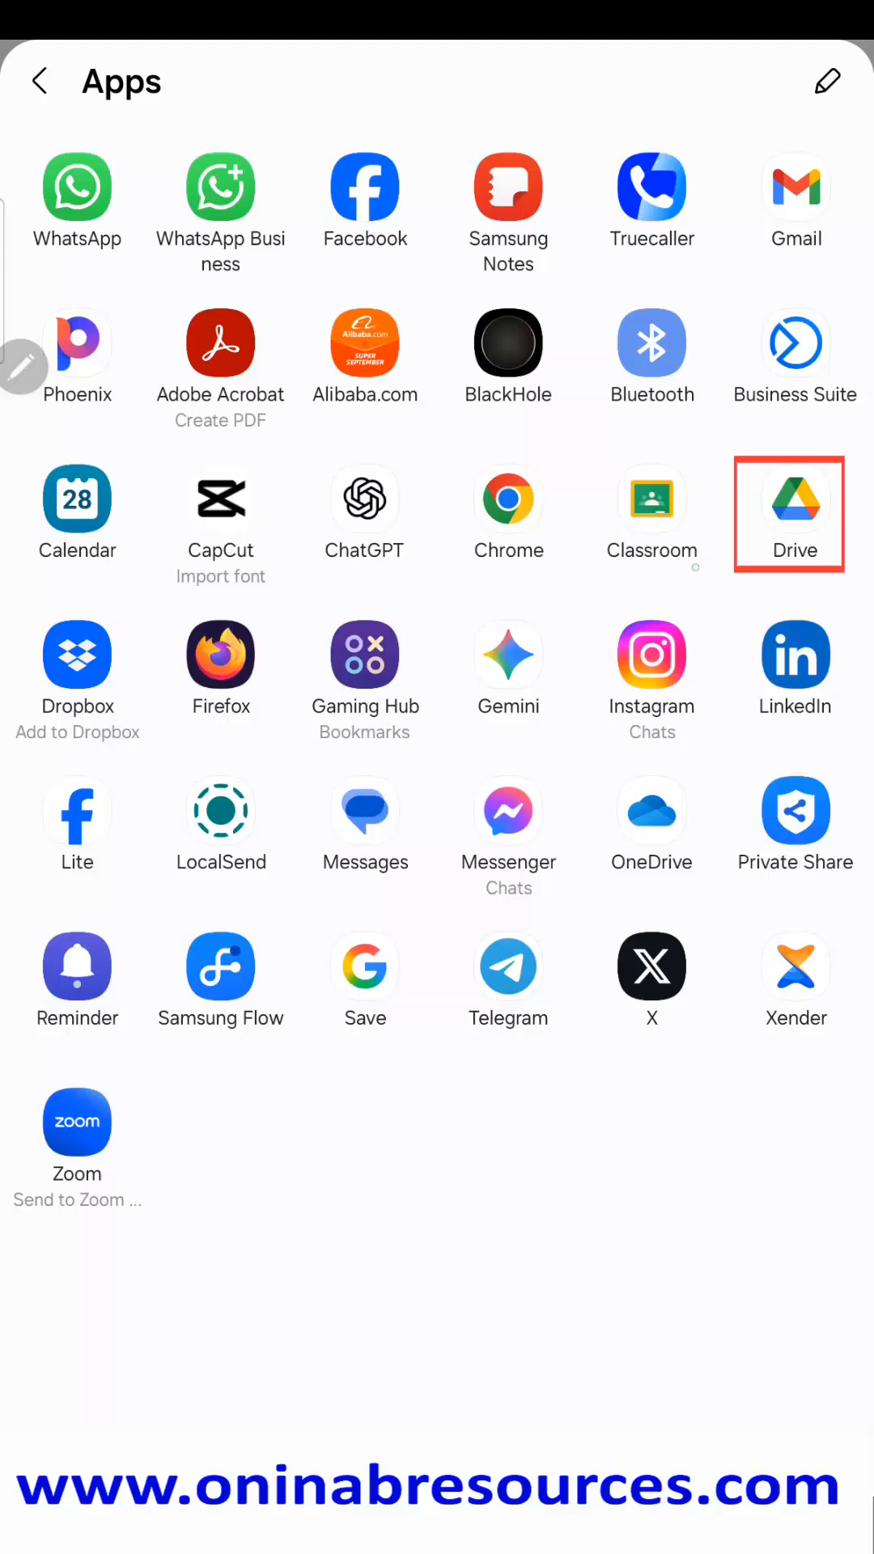